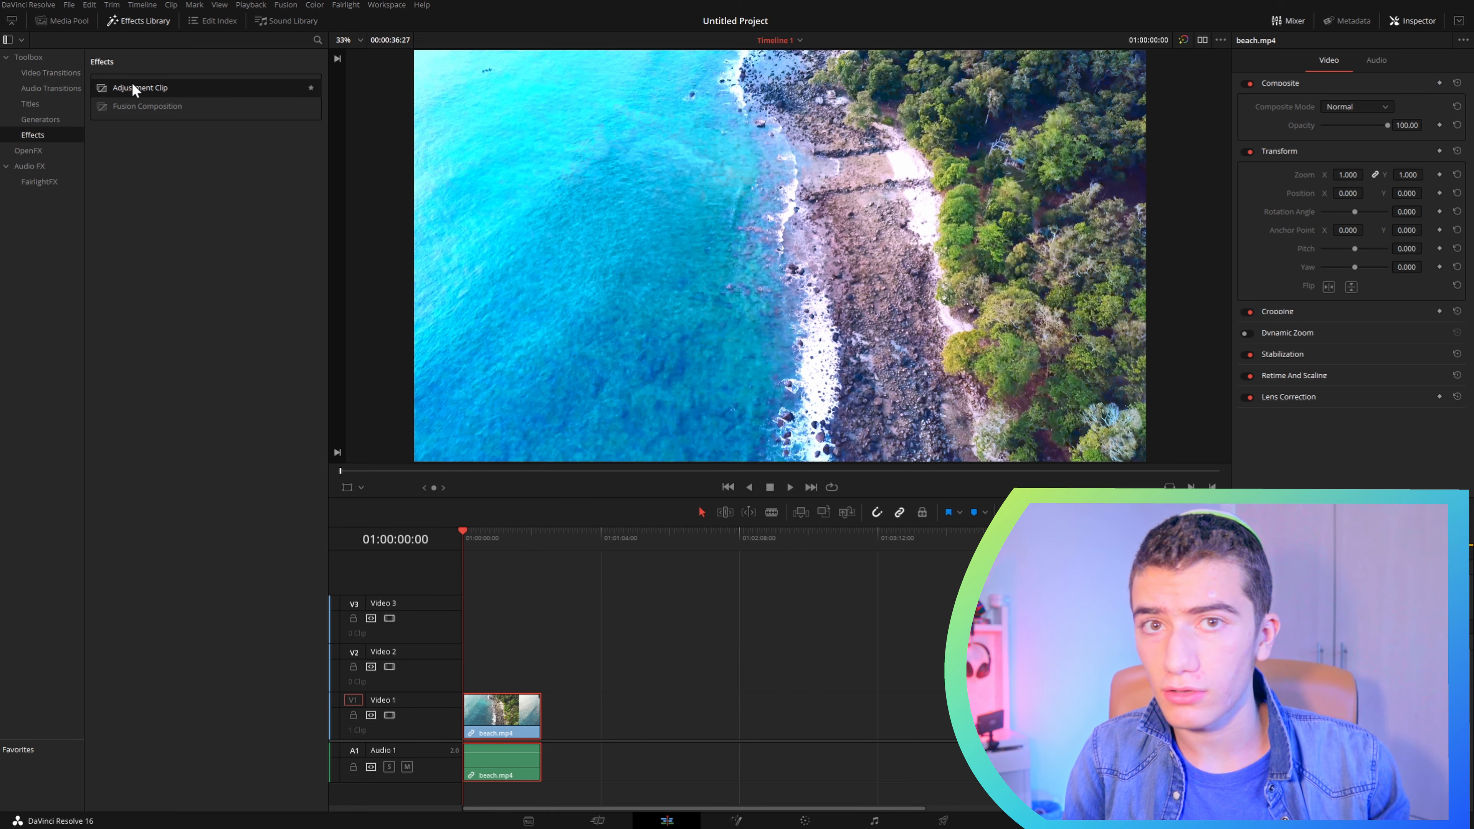
Step: Drag an Adjustment Clip from the Effects library onto V2 above the beach clip and select it
left_click_drag(136, 88, 535, 573)
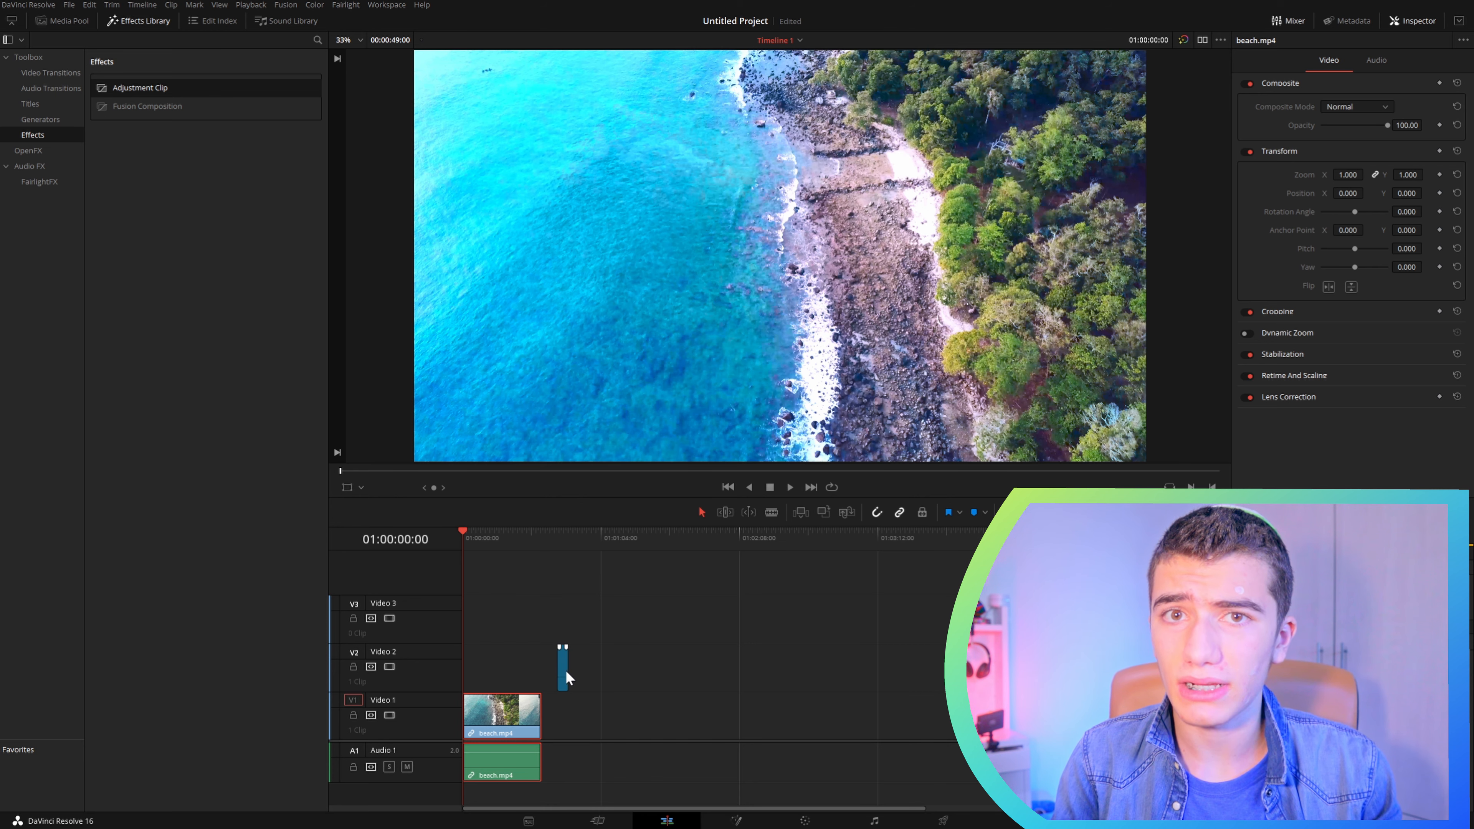
left_click(562, 667)
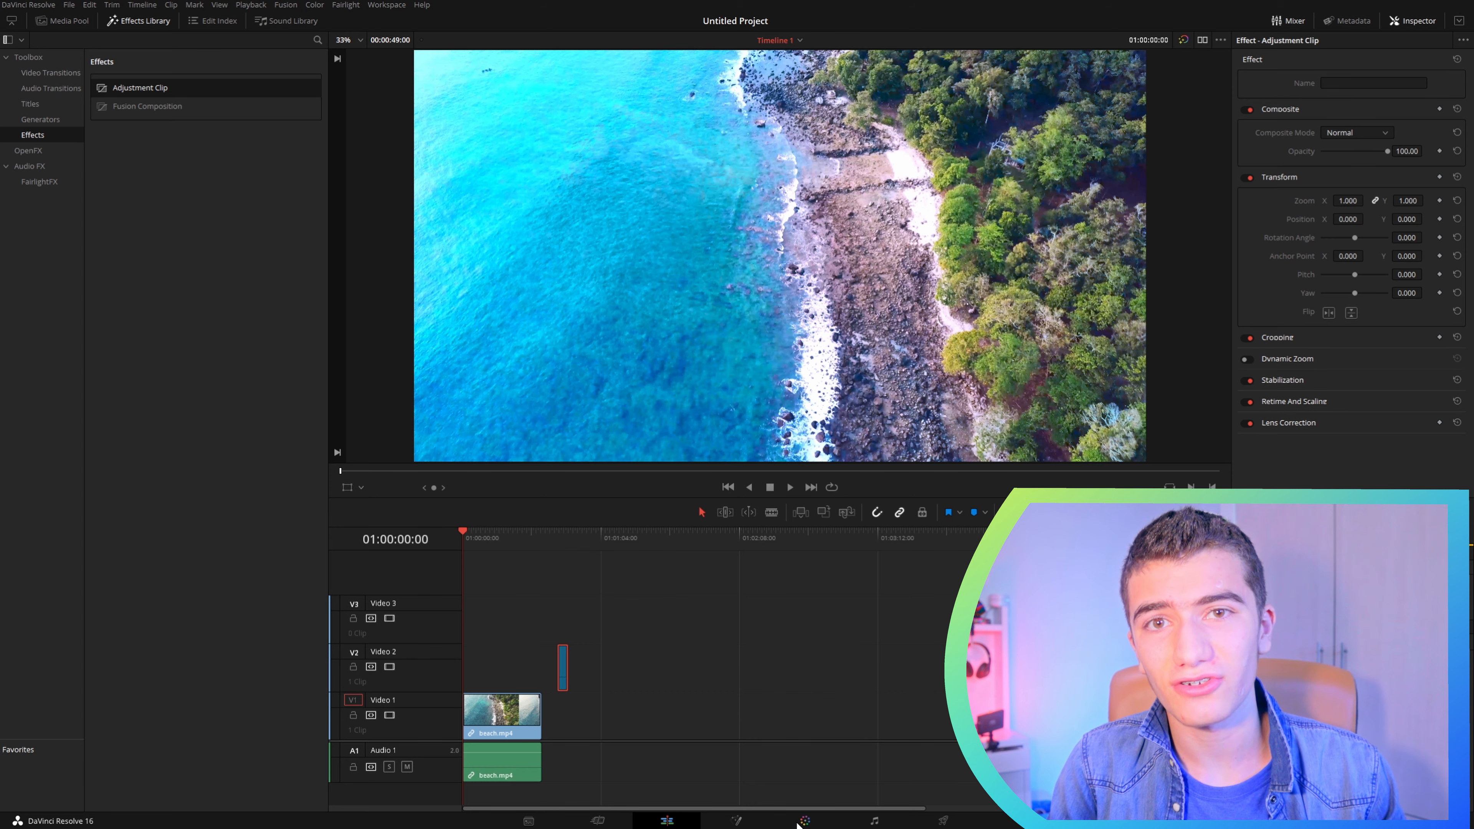
Step: On the Color page, select the adjustment clip thumbnail to receive the beach clip's copied grade
left_click(802, 821)
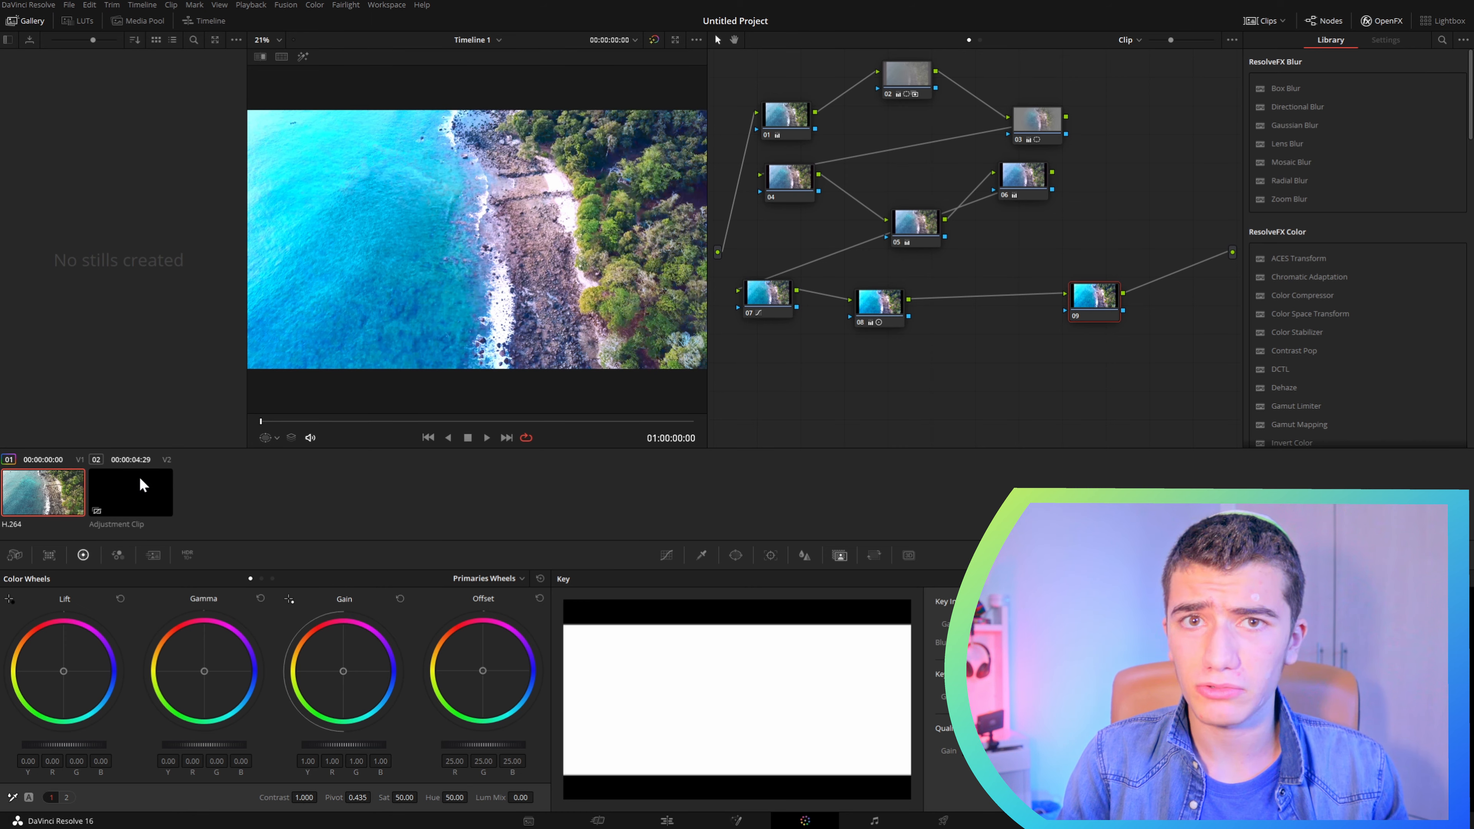
left_click(130, 493)
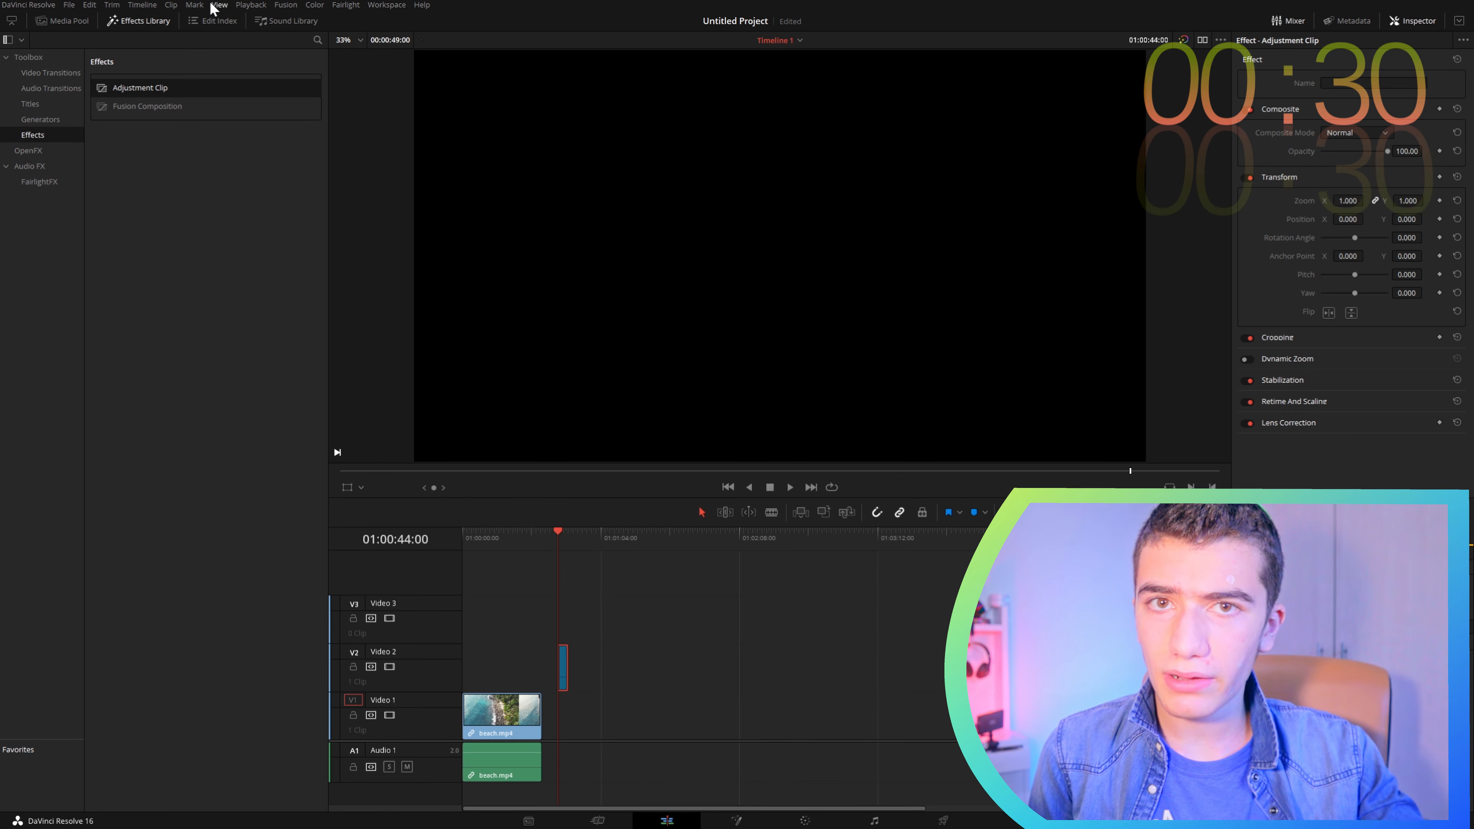
Step: Enable Show Power Bins from the View menu and bring up the Media Pool
left_click(219, 5)
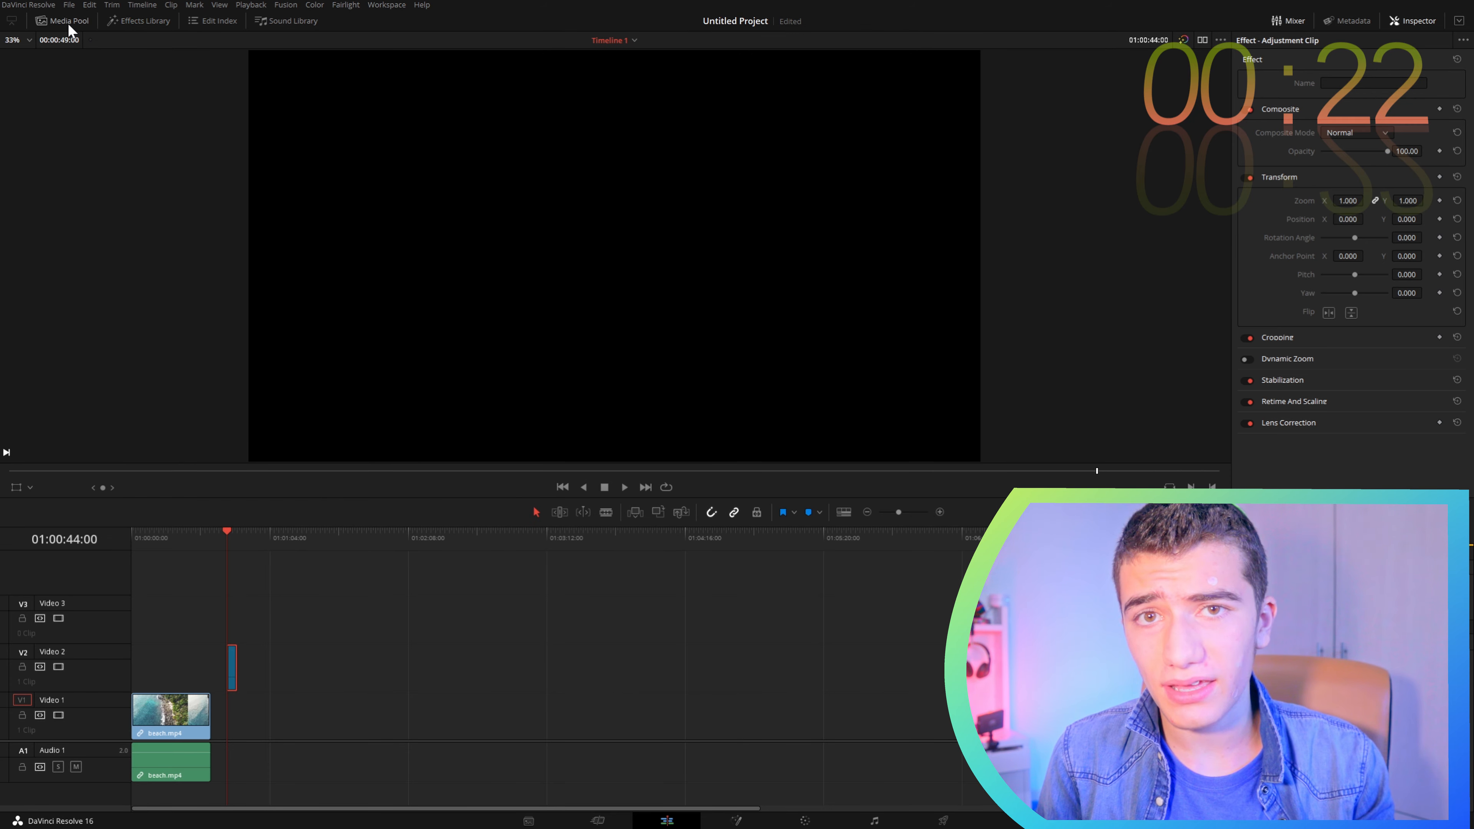
left_click(67, 21)
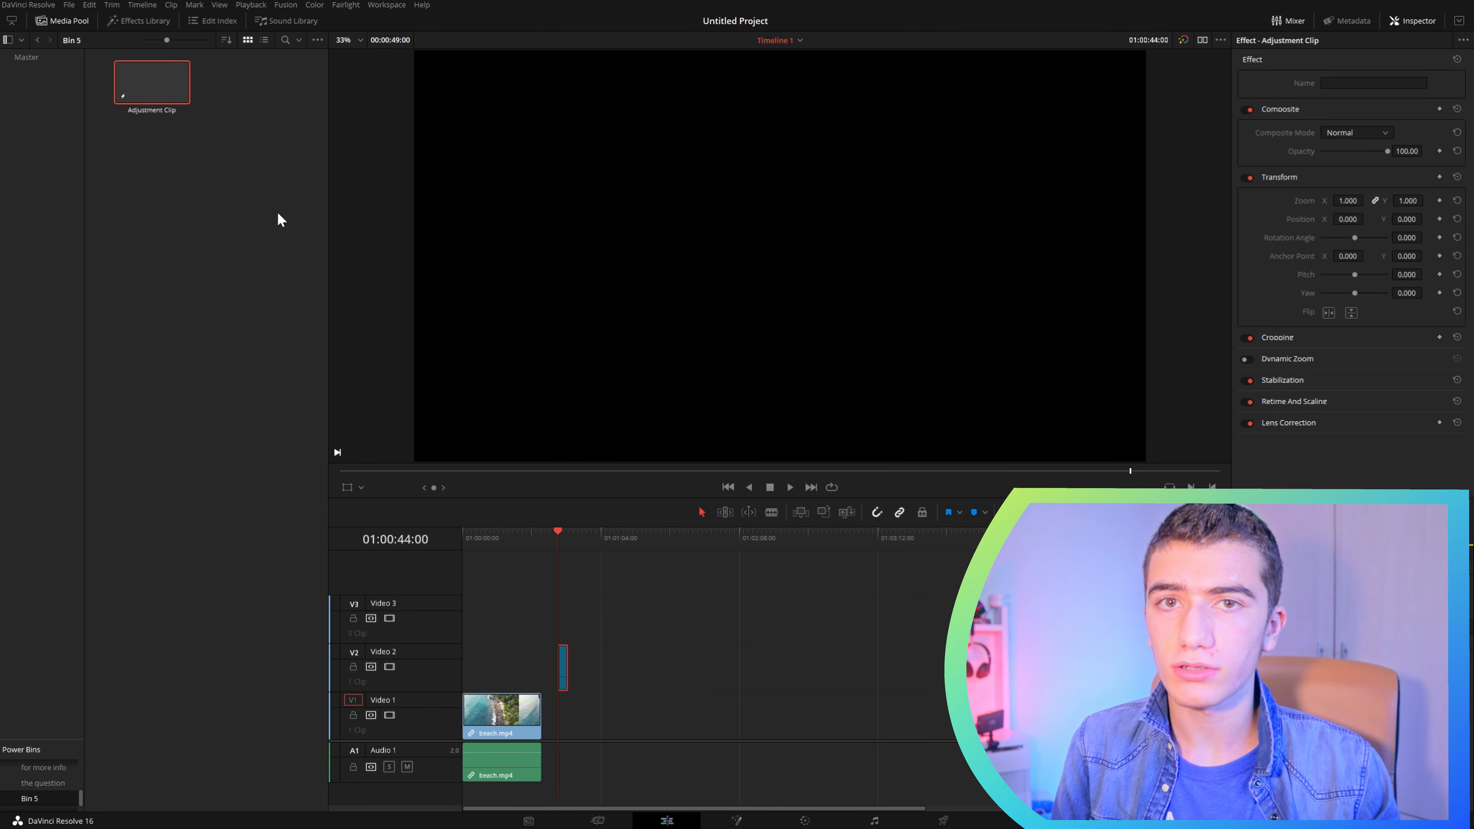
Step: Drag the saved adjustment clip from Bin 5 onto V3 and return to the Color page
left_click_drag(150, 80, 560, 597)
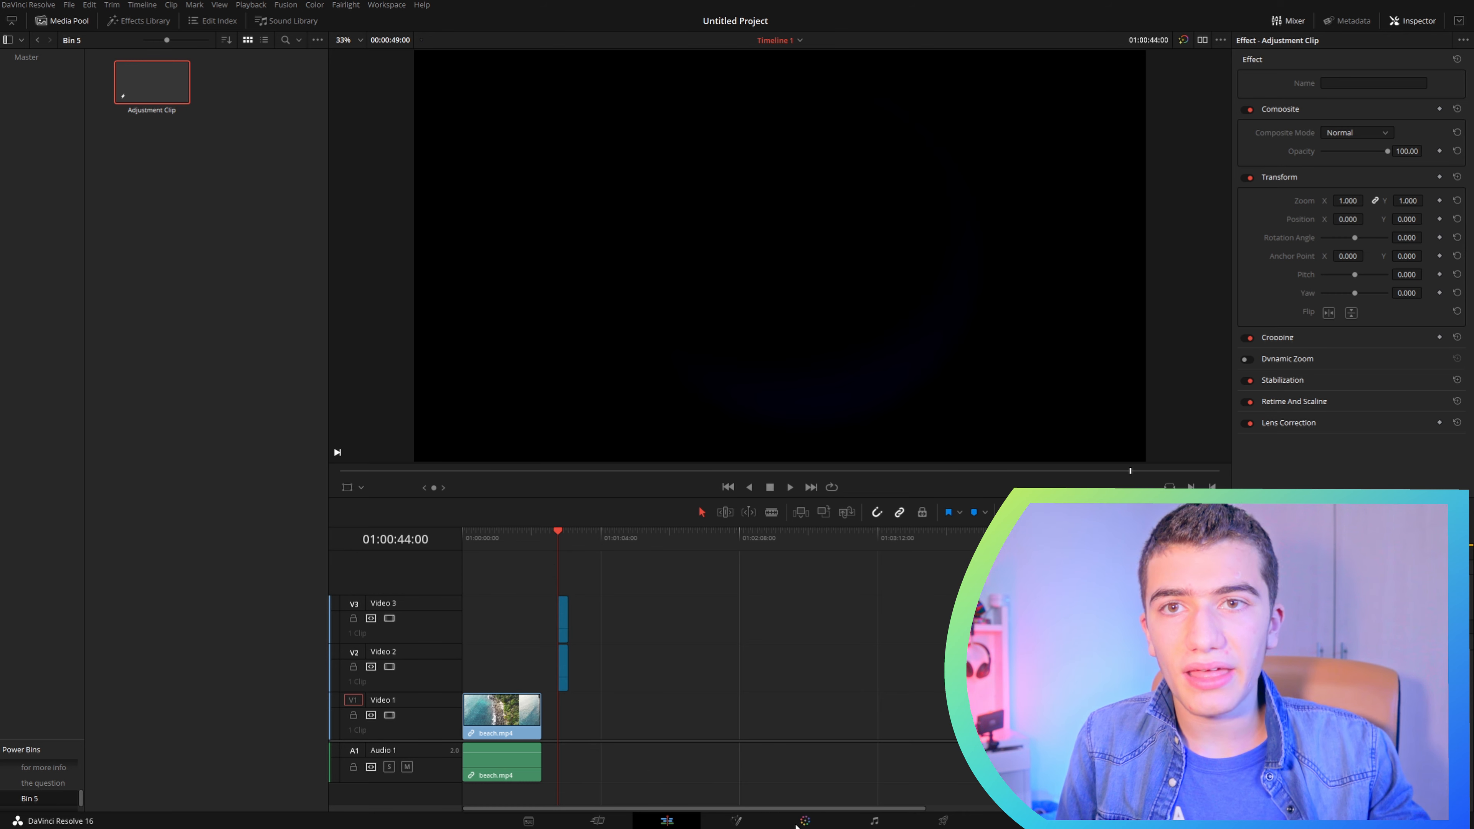
left_click(804, 821)
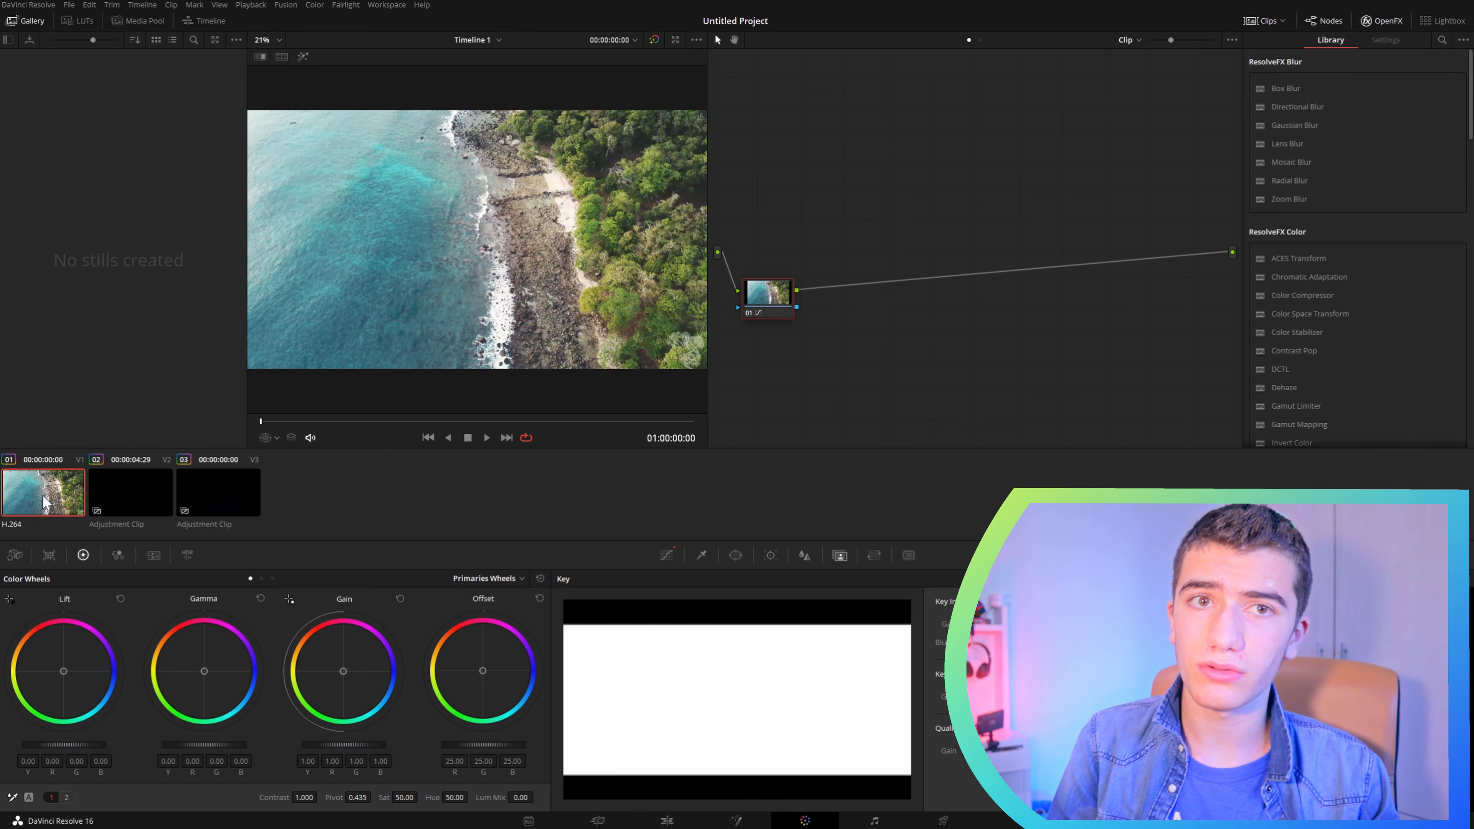
mouse_move(168, 501)
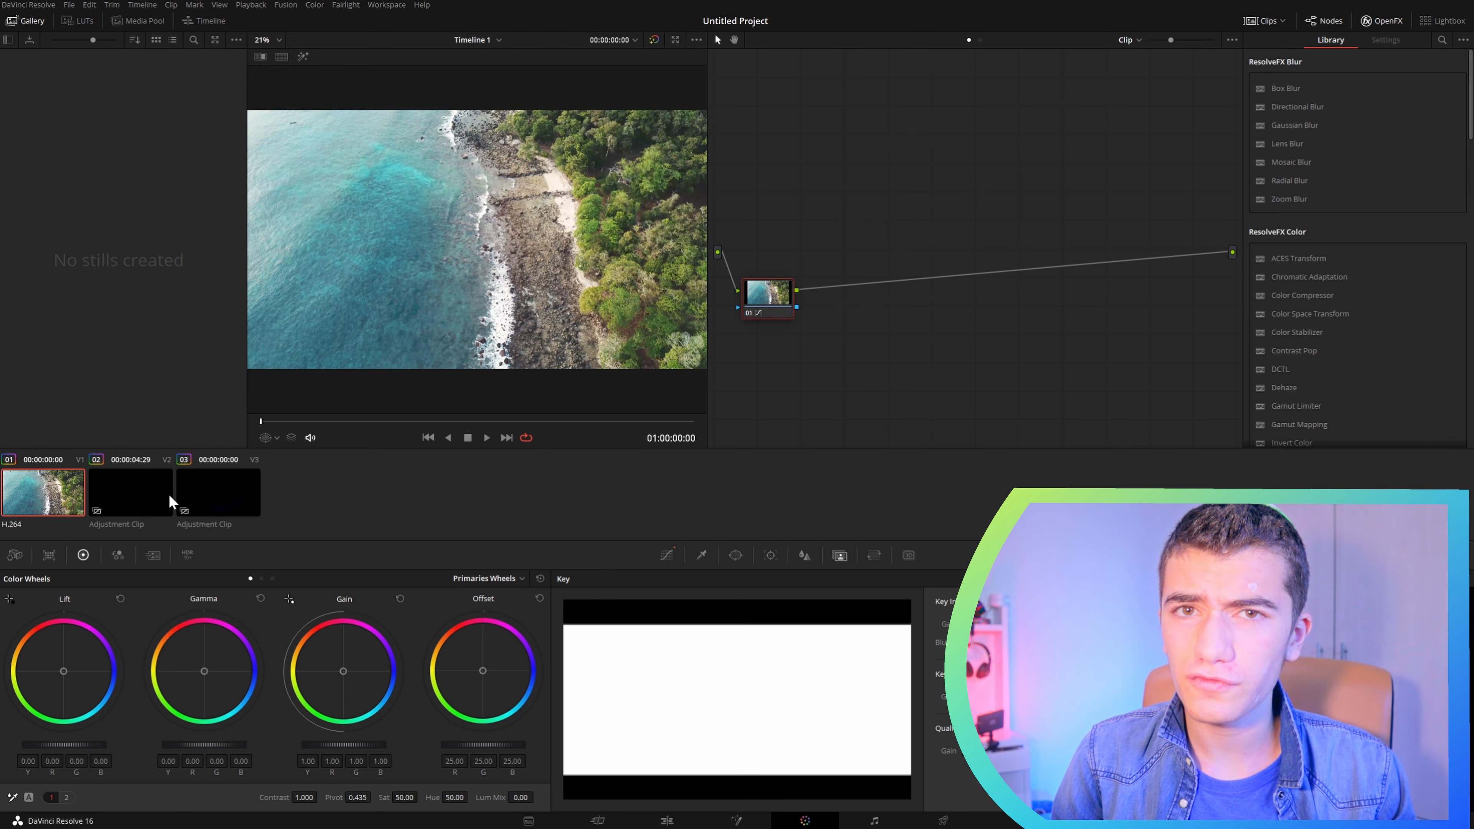
mouse_move(220, 496)
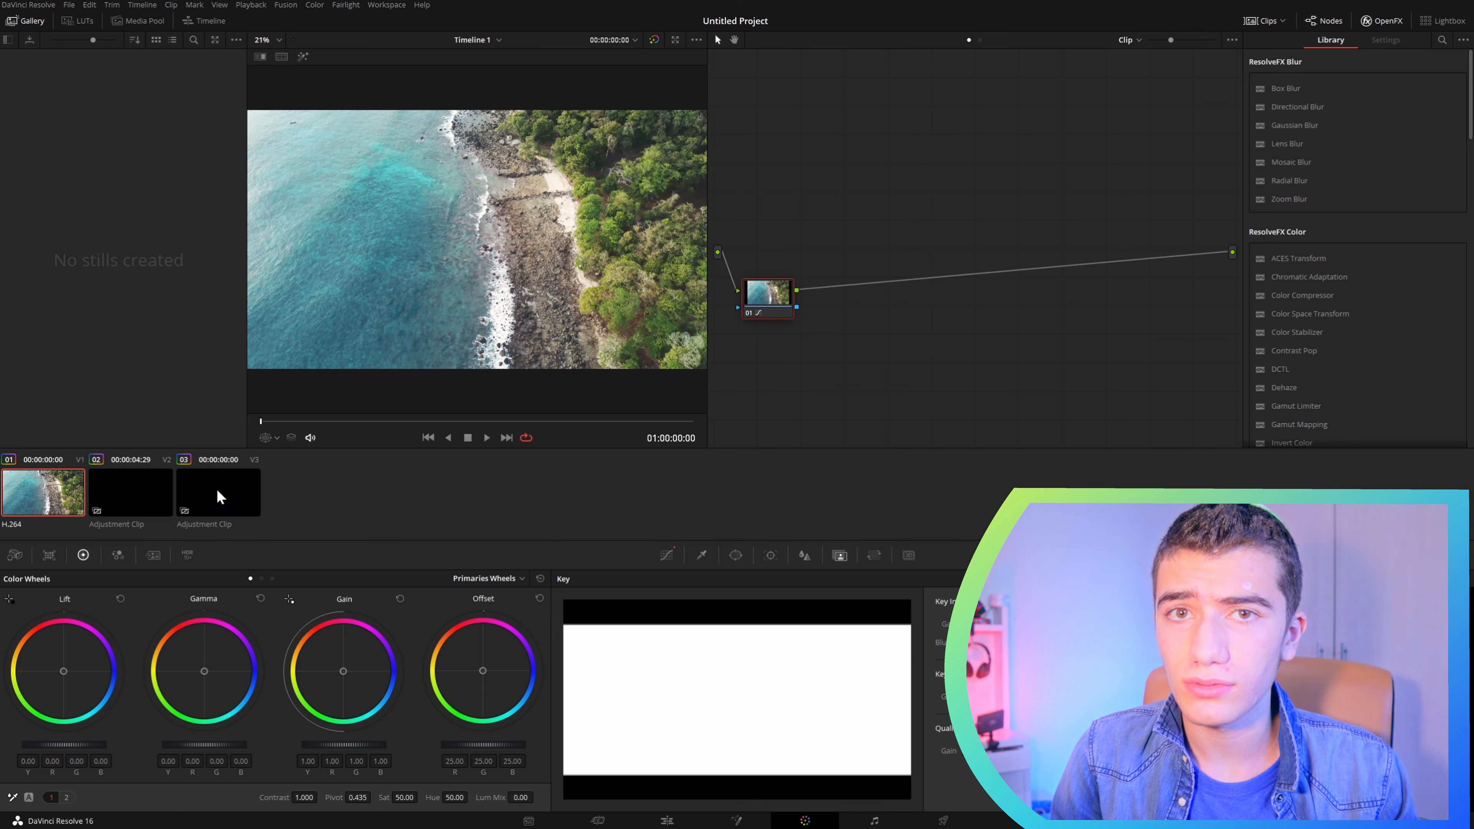